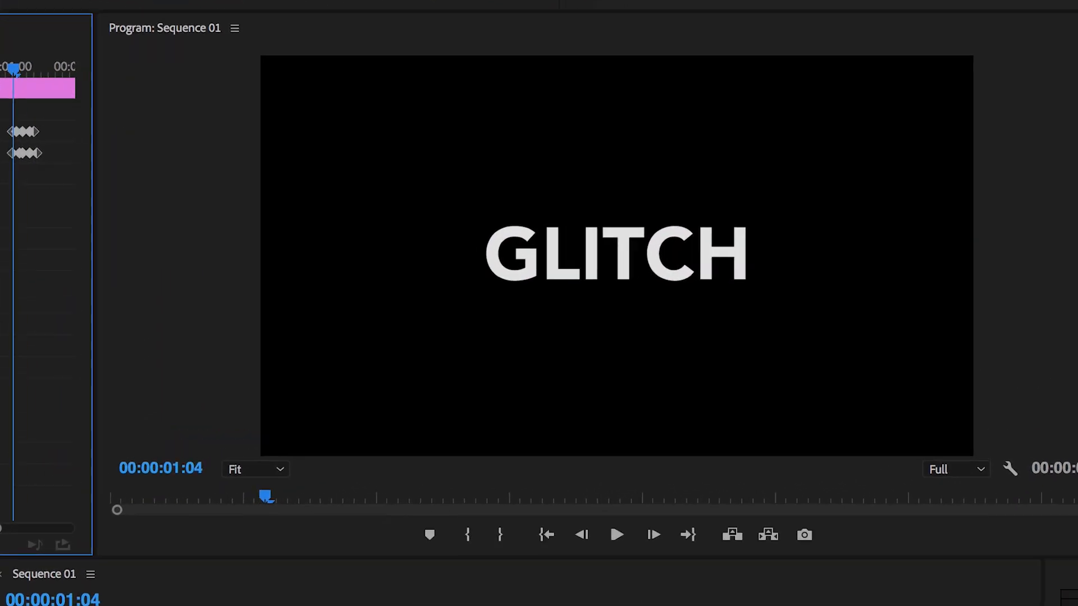
Step: Start a new legacy title from the File menu, opening its 1920×1080 settings
click(95, 18)
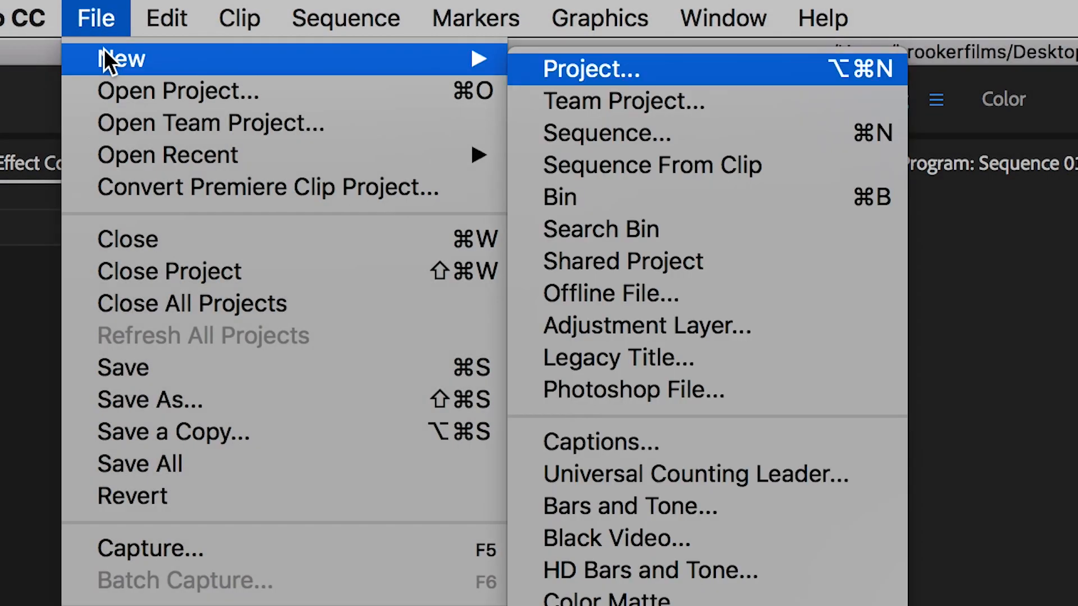
mouse_move(610, 294)
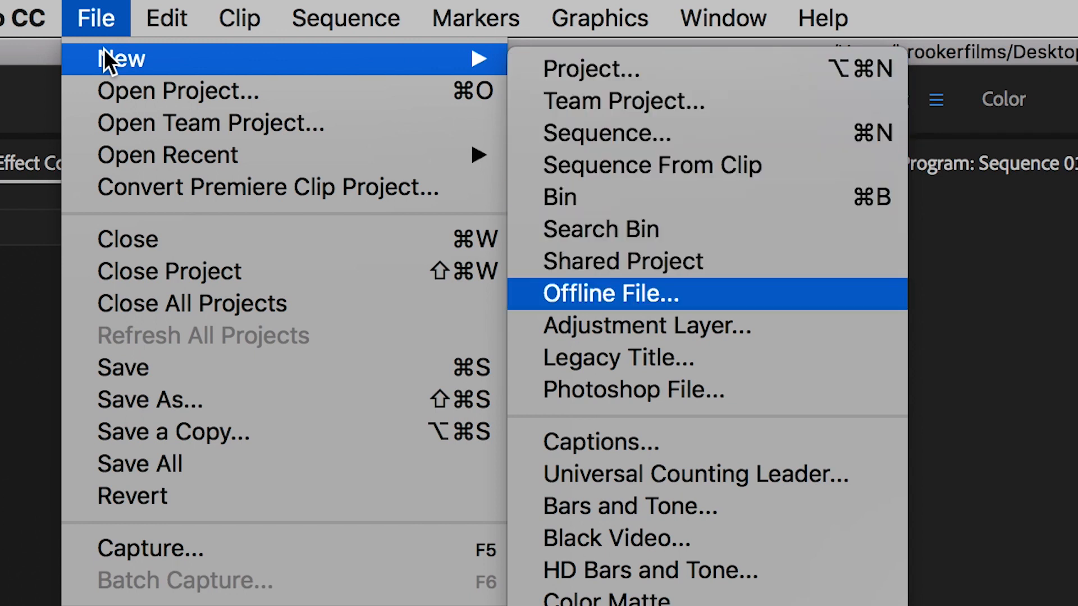
click(618, 357)
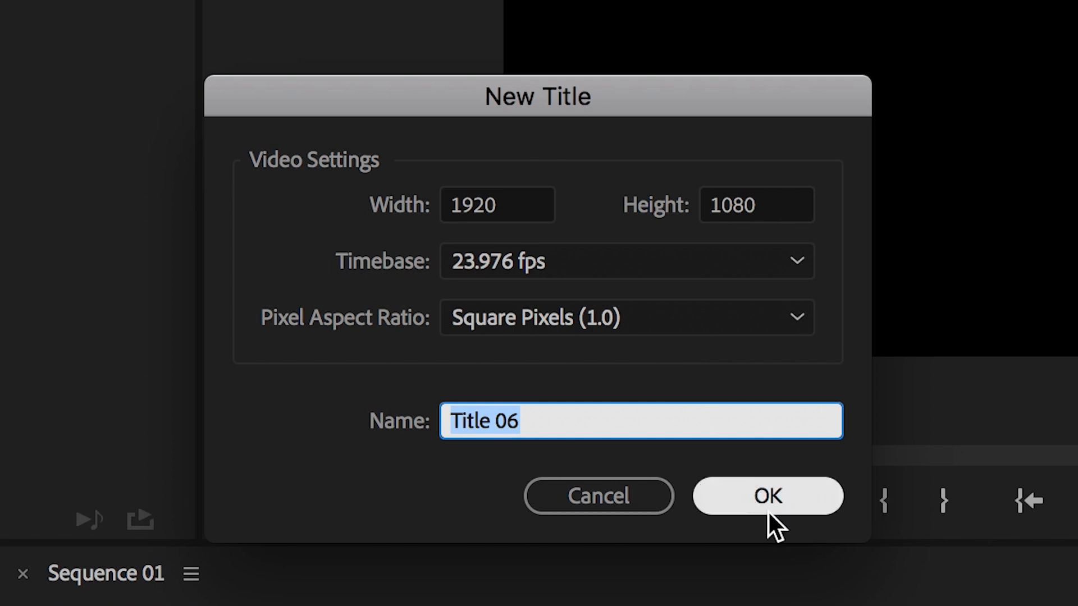
Step: Create Title 06 and type the word GLITCH in the title frame
click(769, 496)
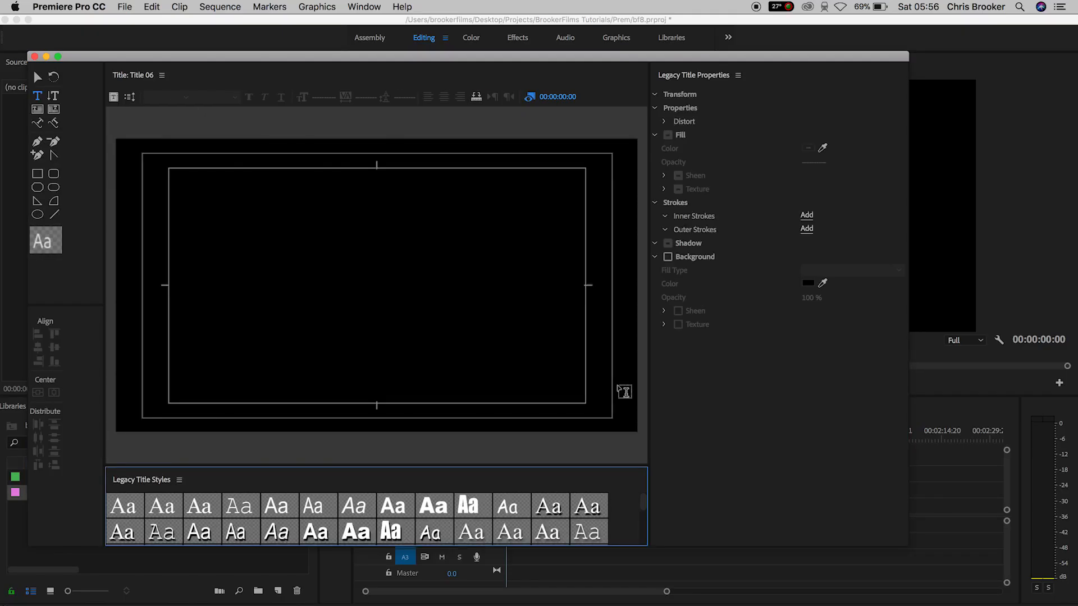
click(311, 270)
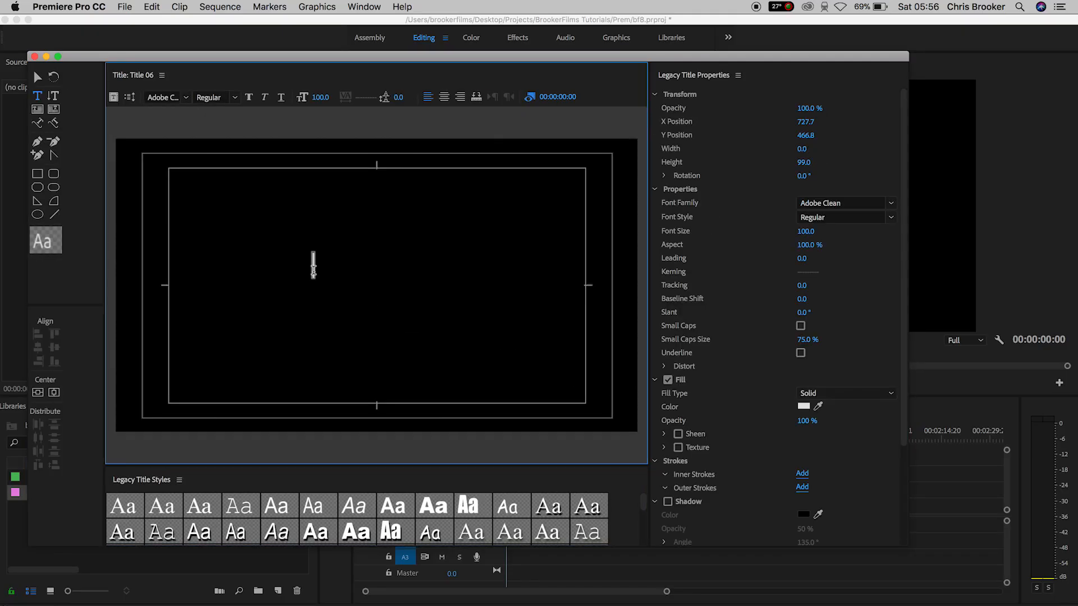
text(G)
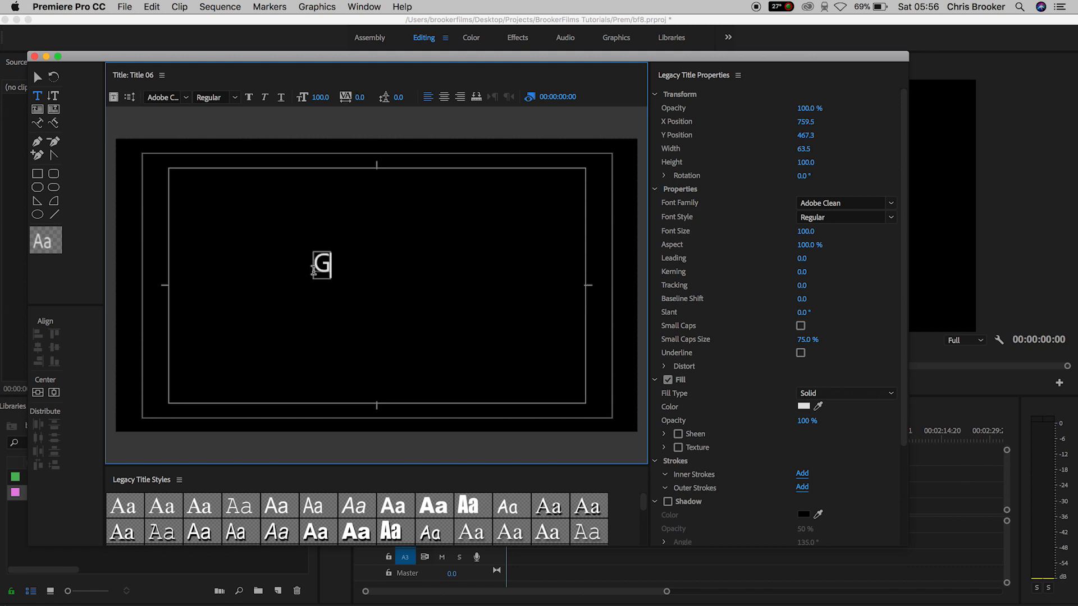
text(LITCH)
click(169, 97)
text(Avenir)
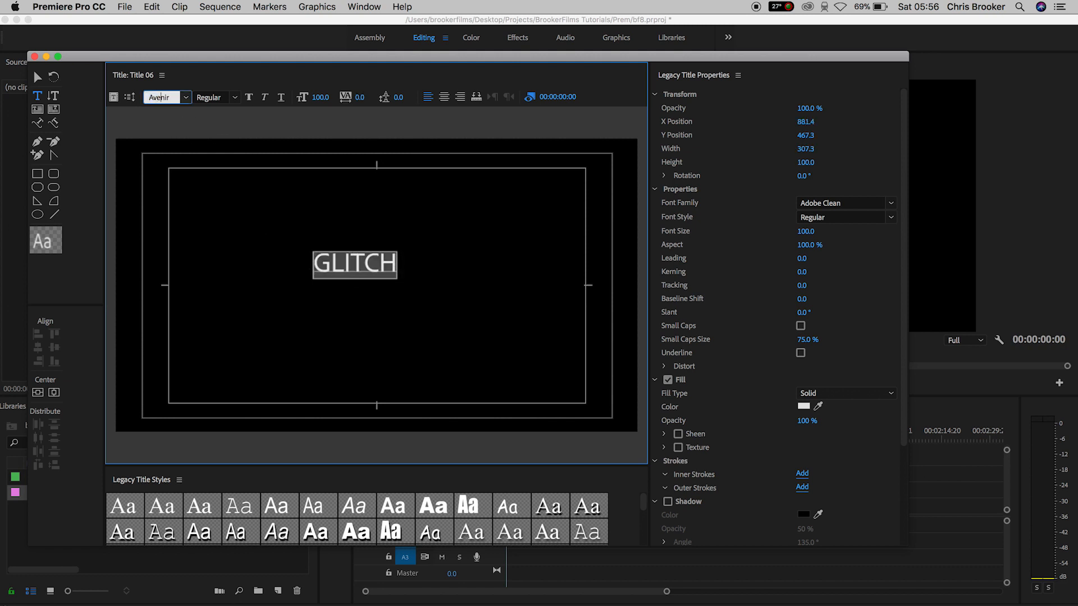
Step: Set the GLITCH text to Avenir Black at size 275
click(235, 97)
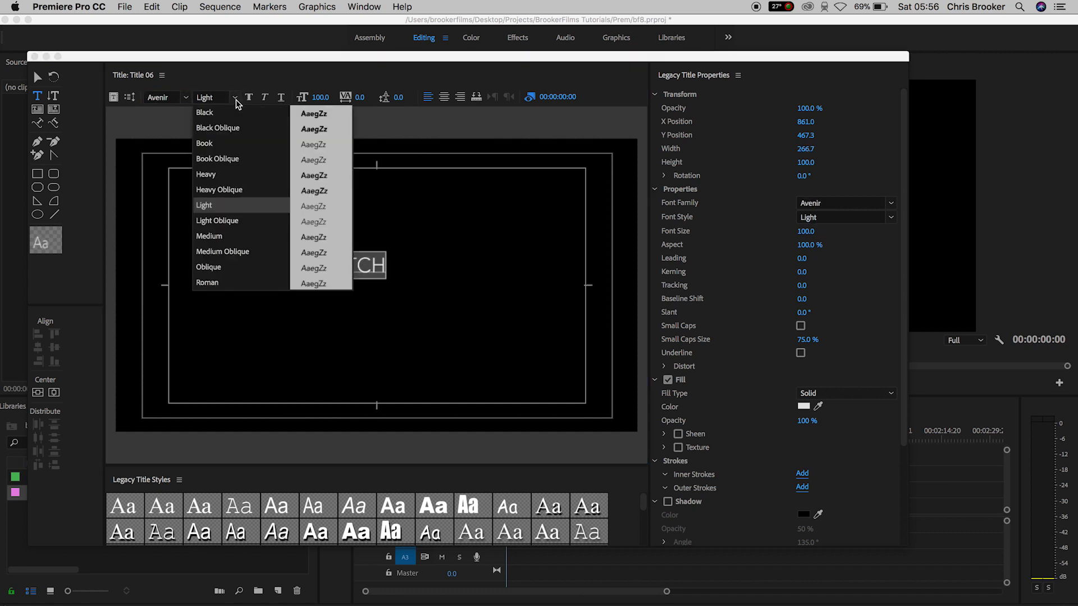
click(204, 113)
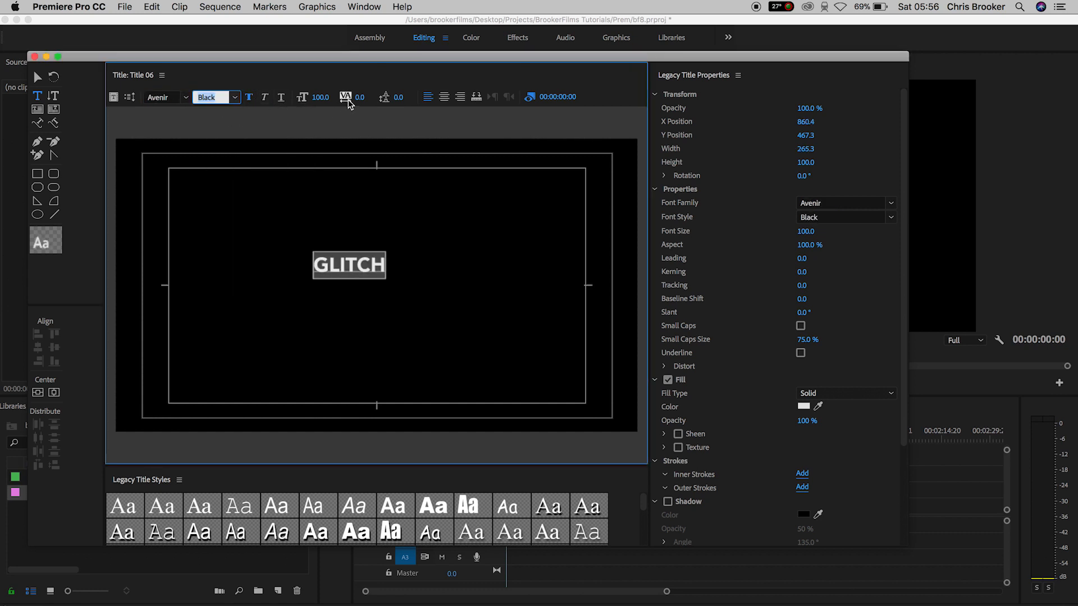
text(275.0)
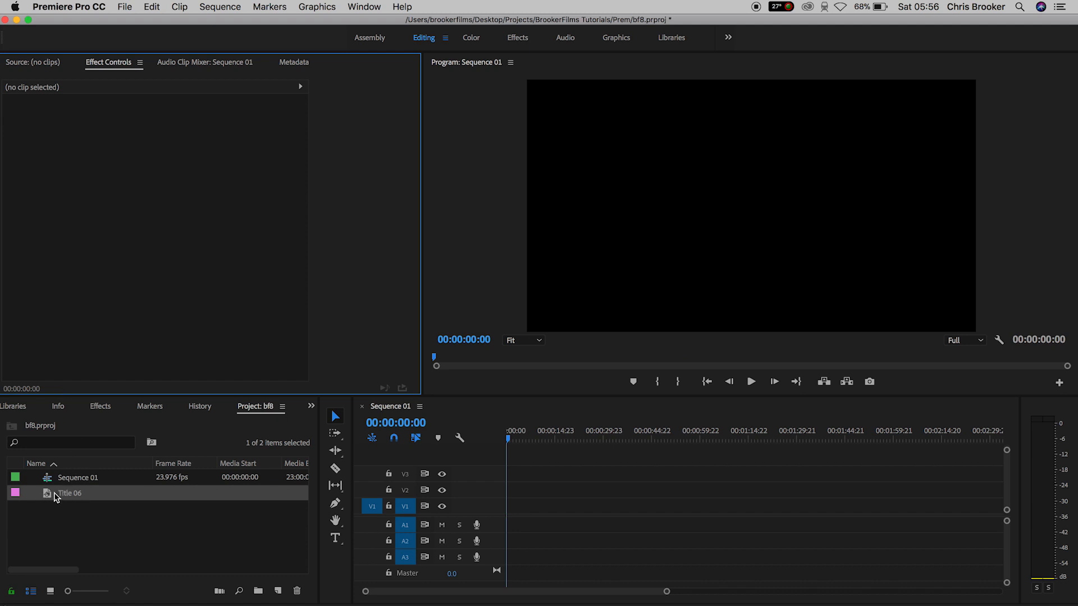
Step: Place Title 06 on V1, lengthen the clip, and search Effects for 'rgb'
drag(69, 493, 512, 507)
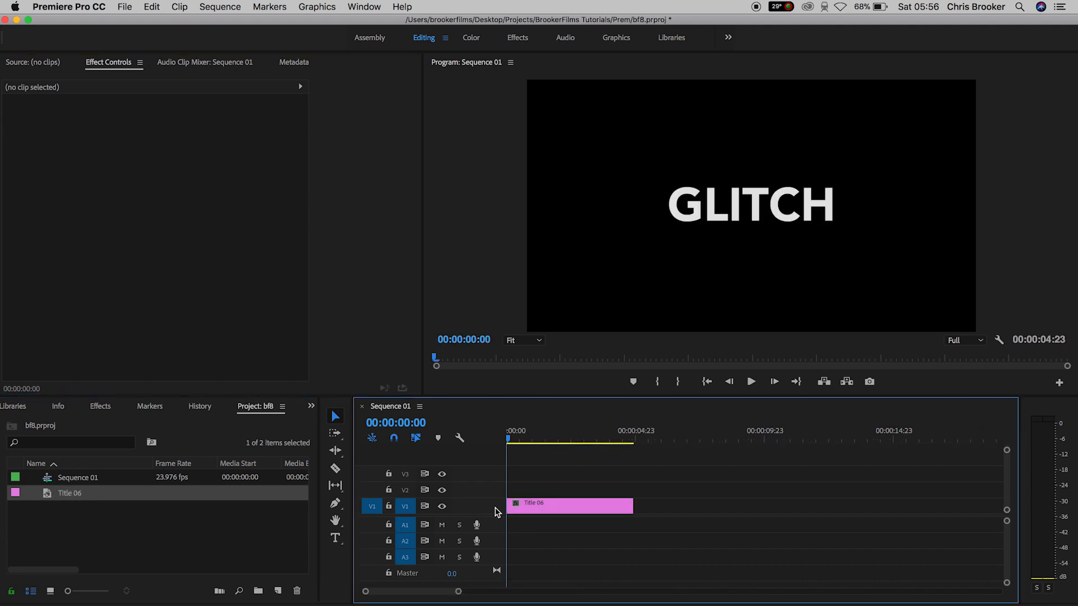
drag(631, 506, 696, 506)
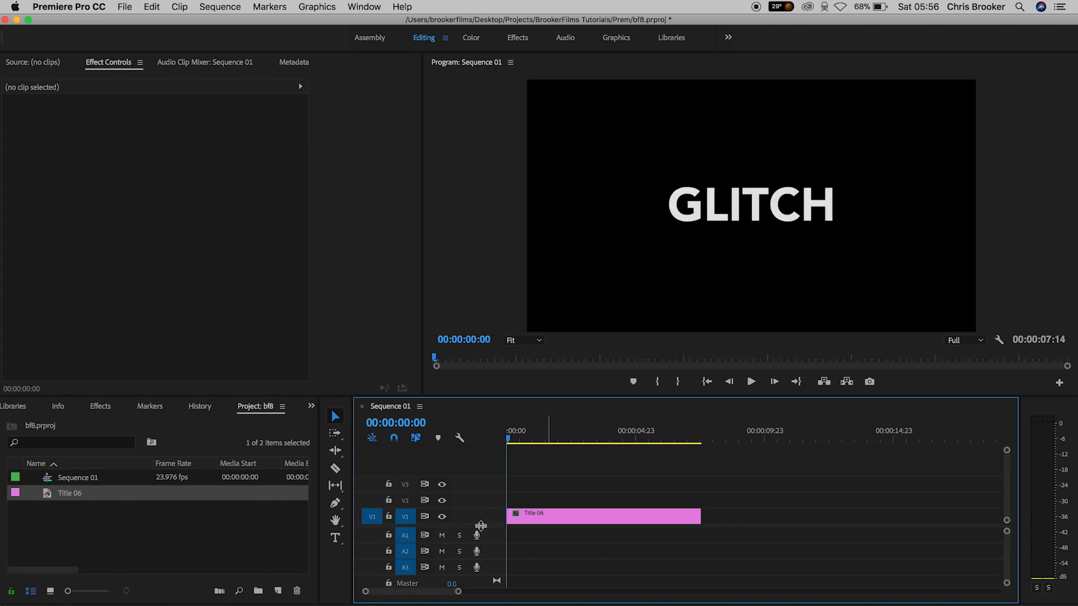
click(602, 514)
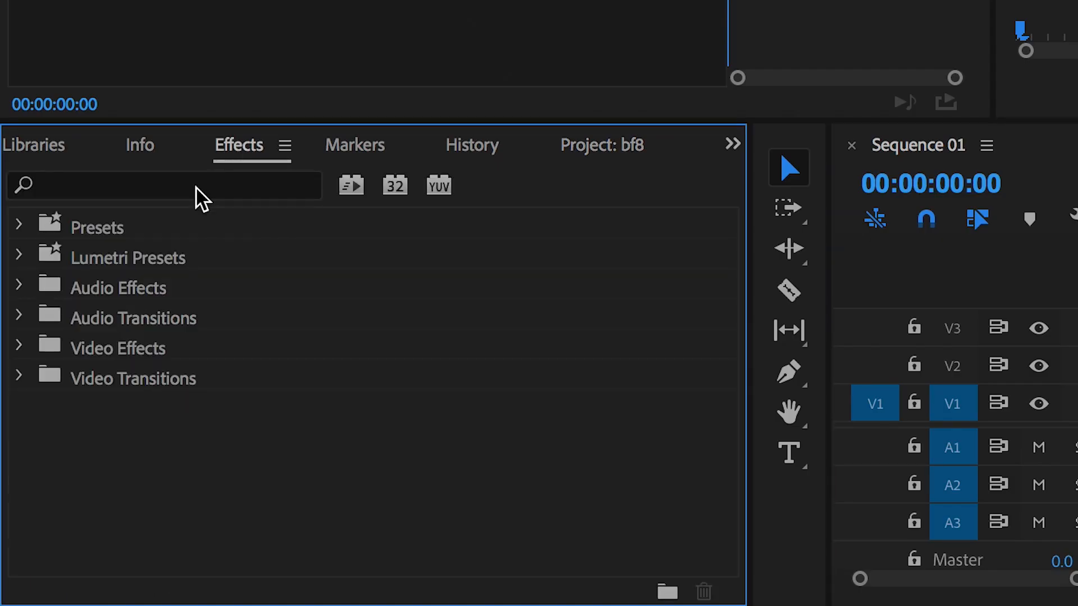
text(rgb)
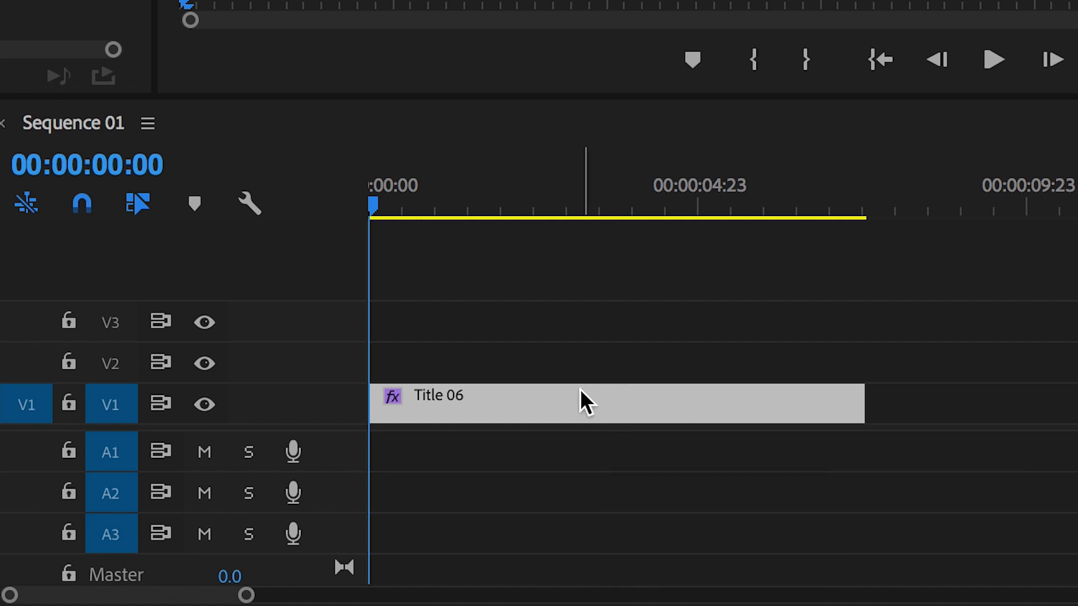
Step: Copy the title clip onto a higher video track
drag(585, 403, 598, 365)
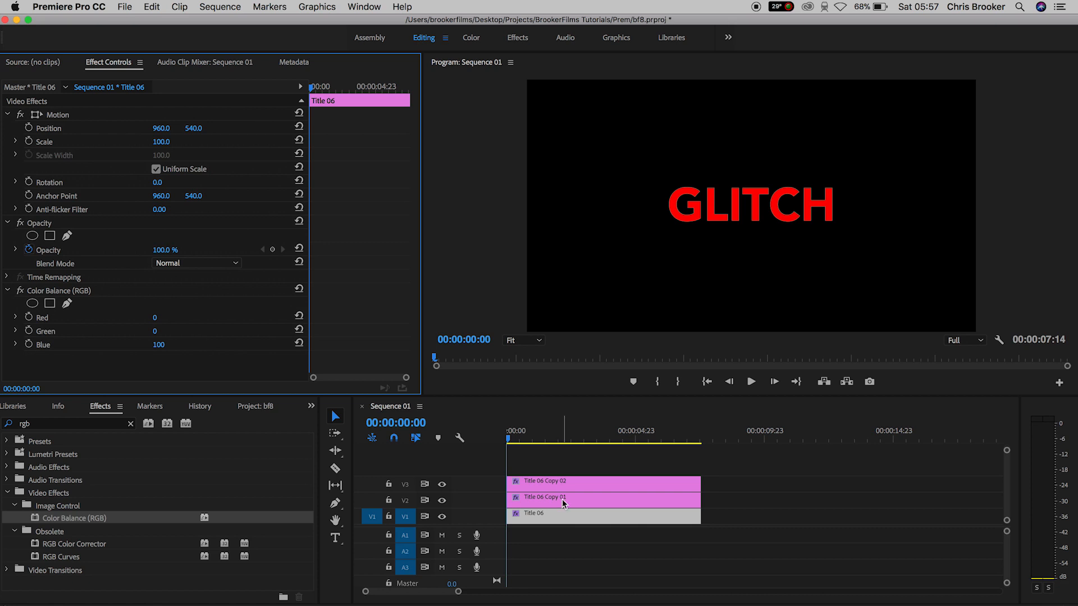
Step: Set Title 06 Copy 02's blend mode to Screen, then move the playhead past one second
click(197, 263)
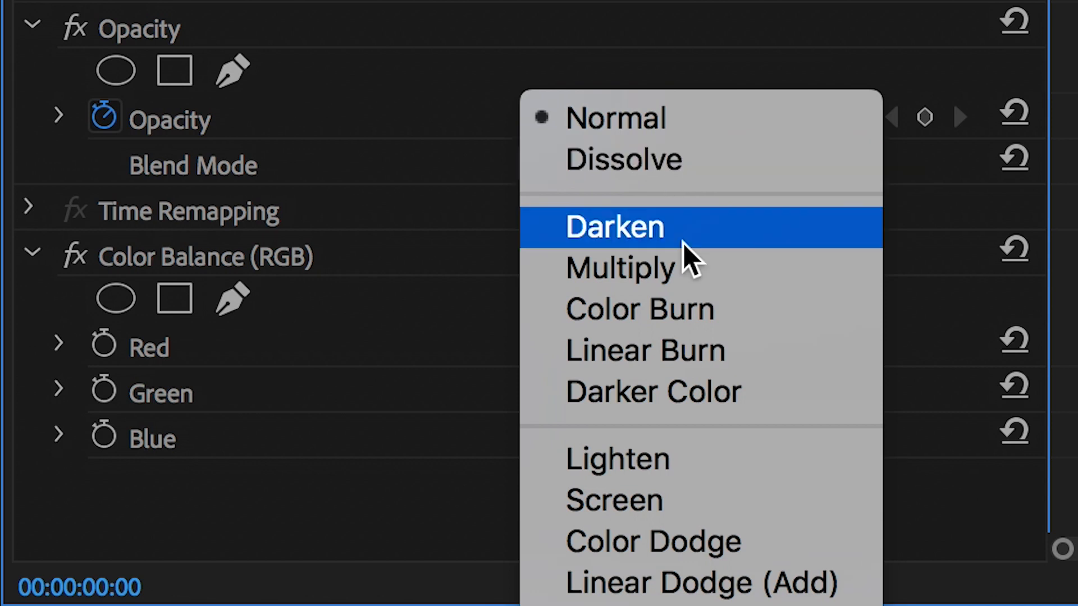
mouse_move(695, 520)
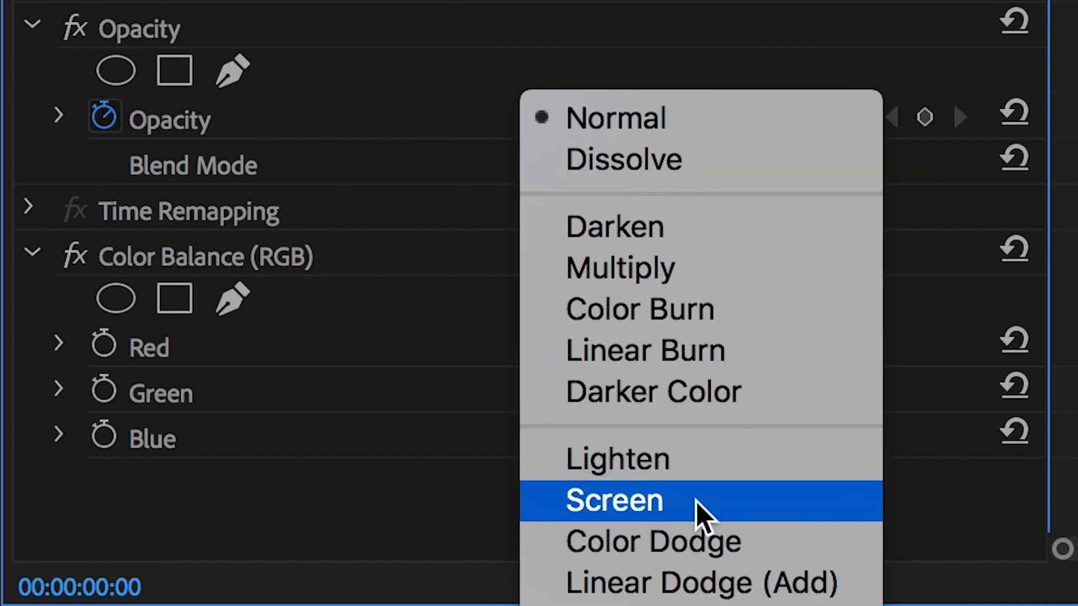
mouse_move(695, 526)
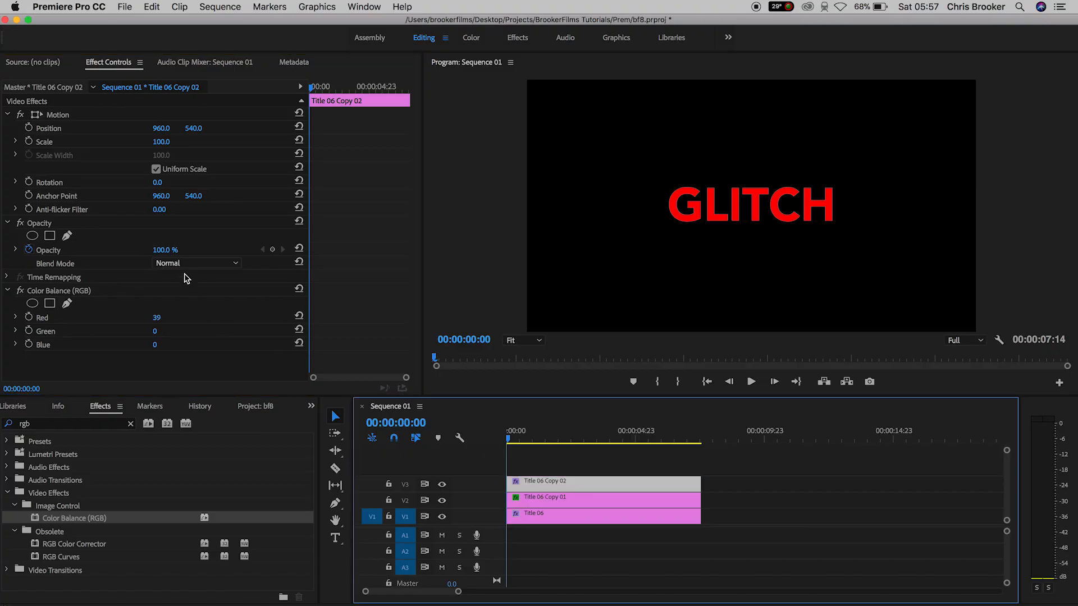
click(197, 263)
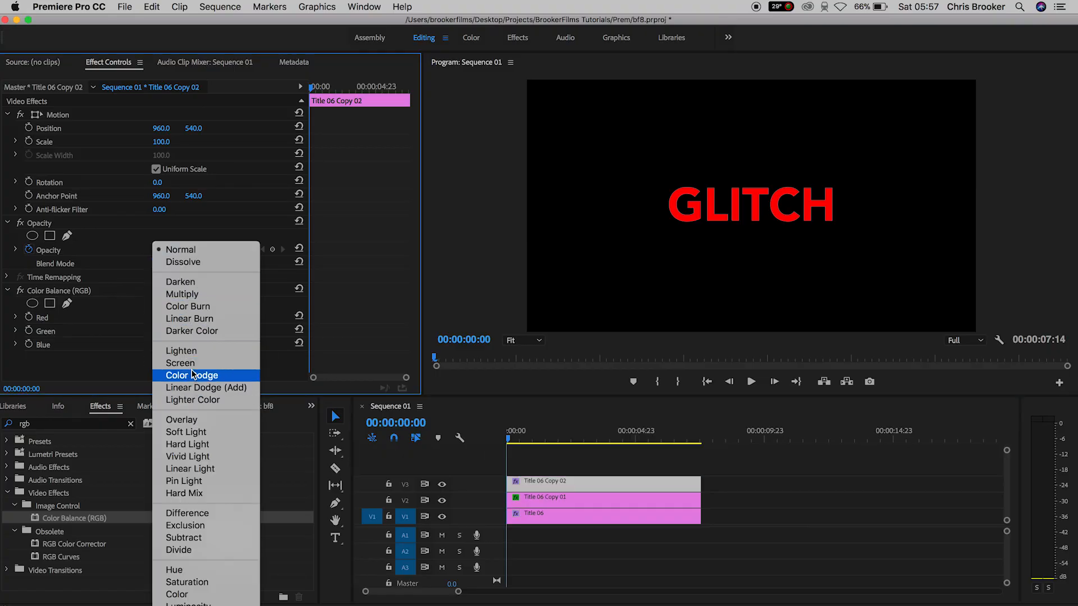
click(180, 362)
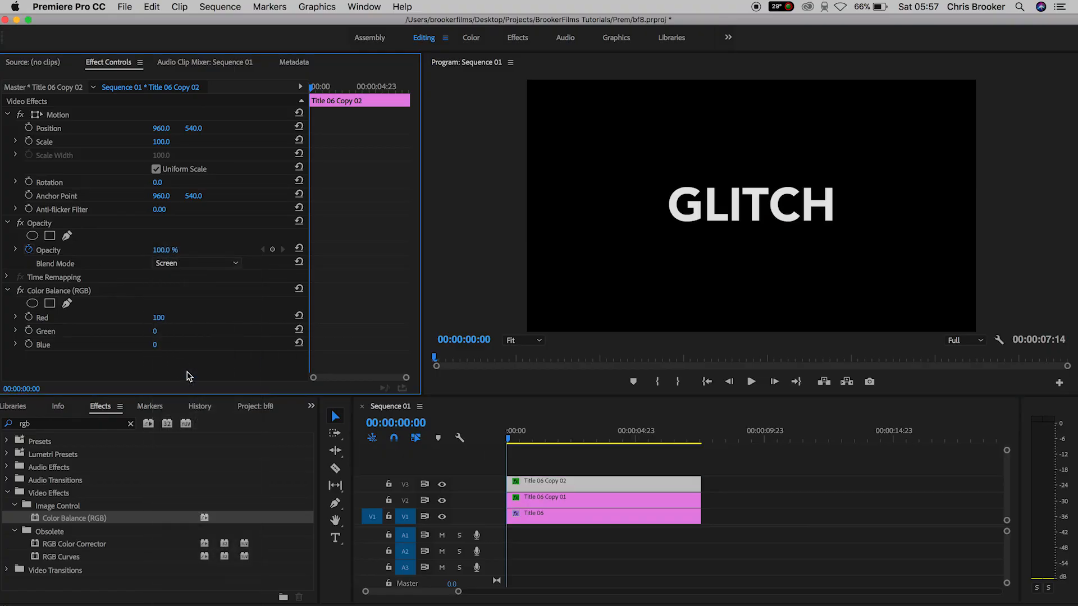
click(534, 446)
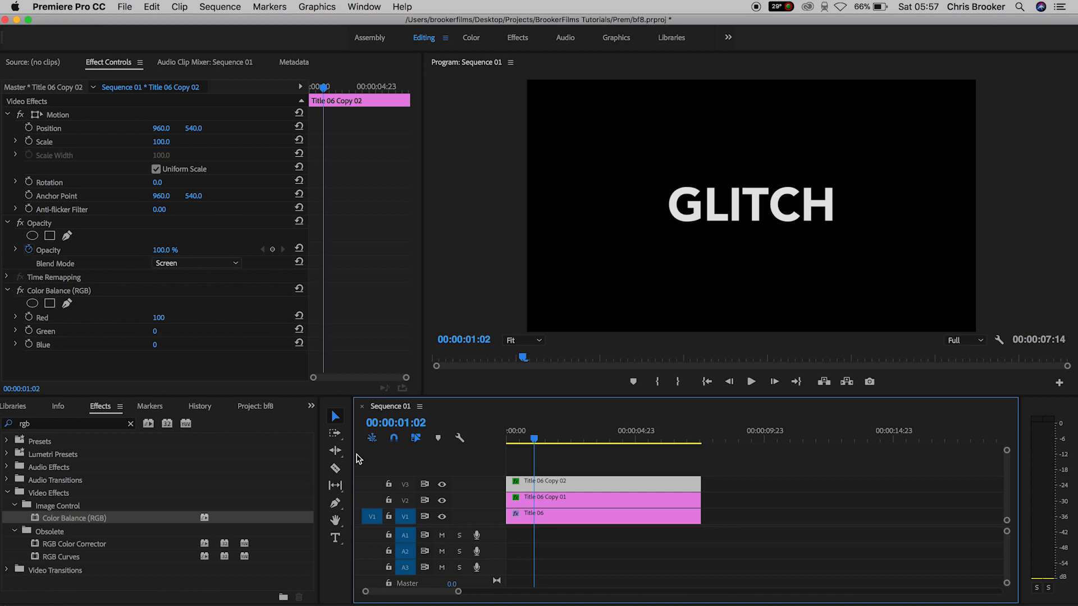
mouse_move(345, 130)
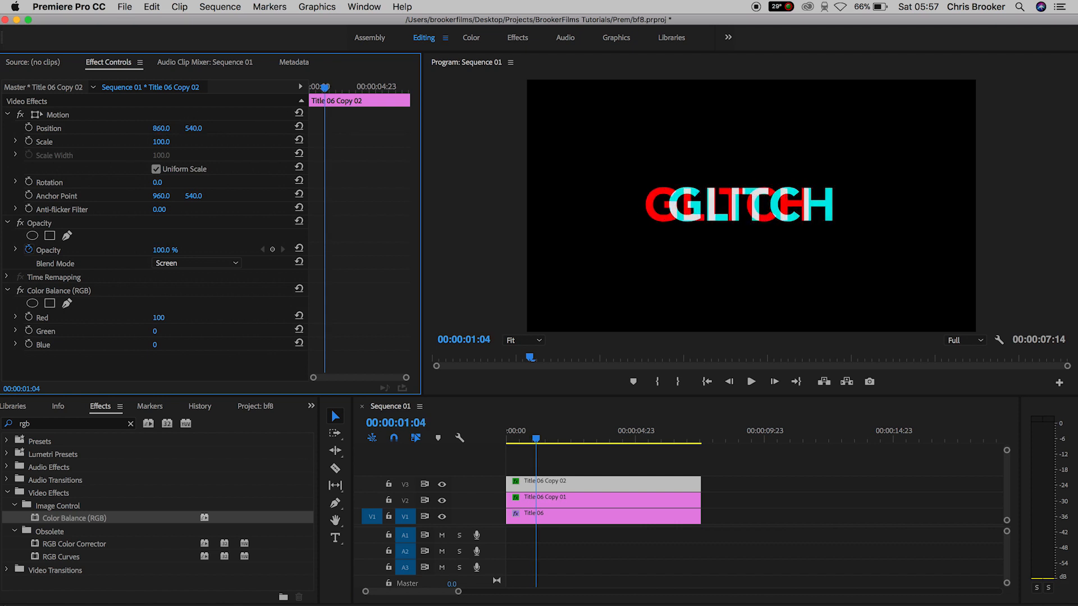
click(577, 497)
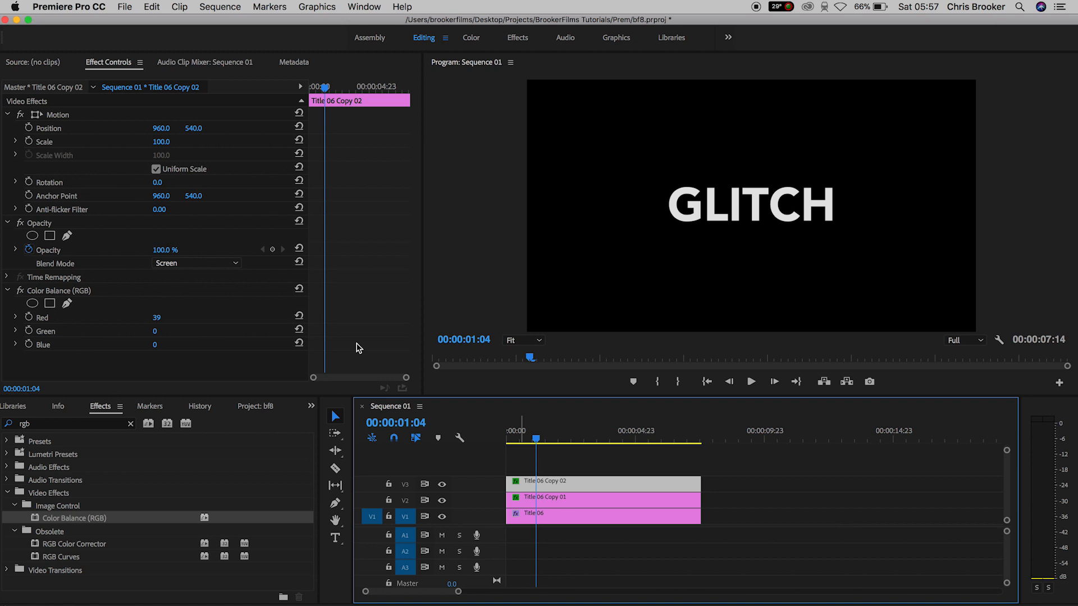
mouse_move(271, 274)
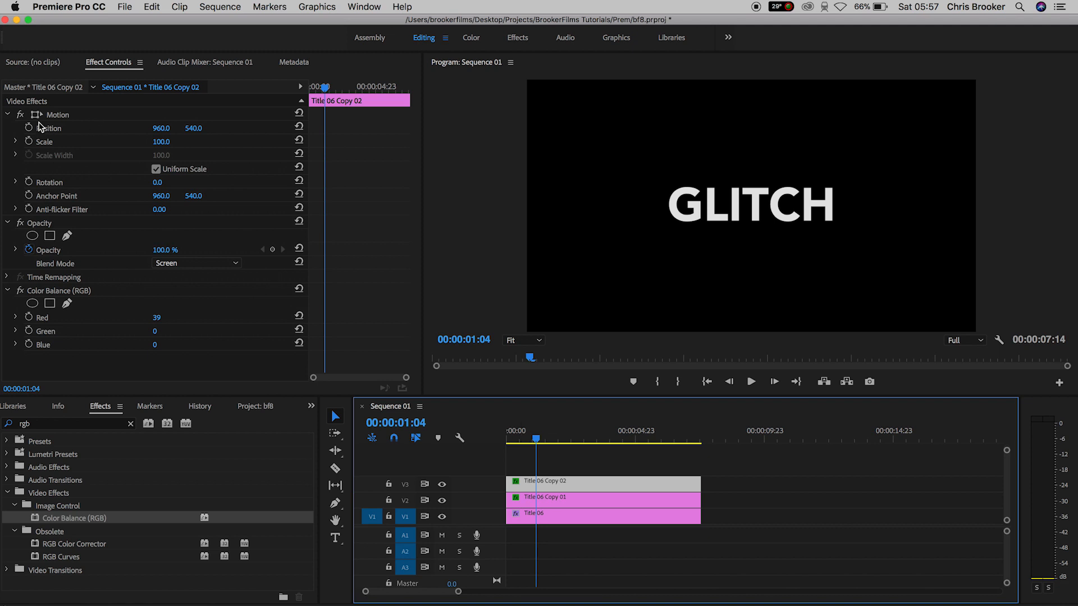
Step: Turn on Position keyframing for the red copy and nudge its horizontal position
click(28, 128)
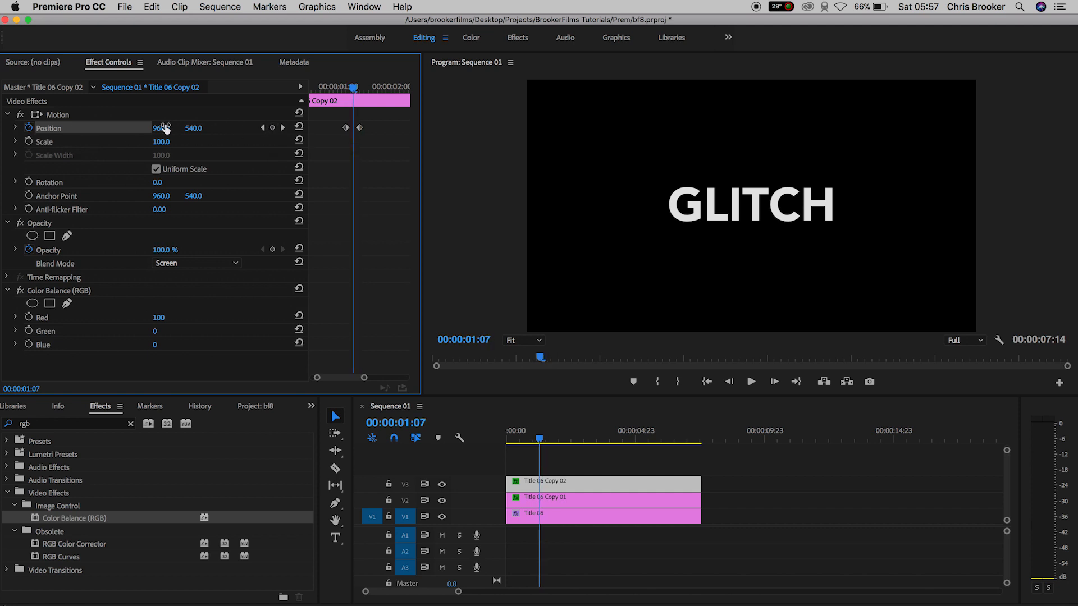
drag(157, 128, 172, 128)
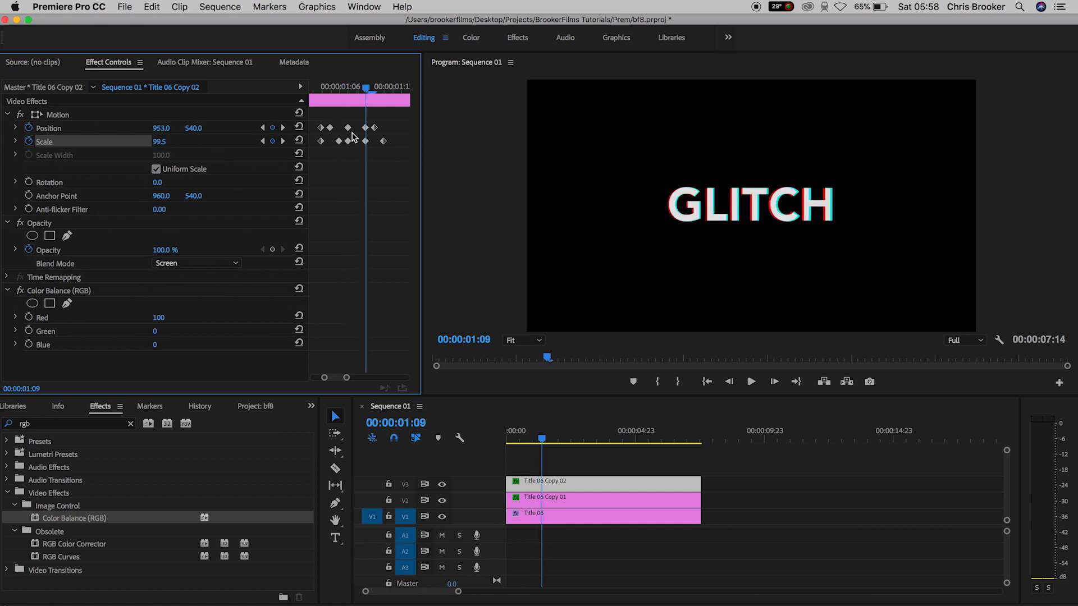
Step: Return the playhead to 1:02, before the glitch keyframes
click(751, 381)
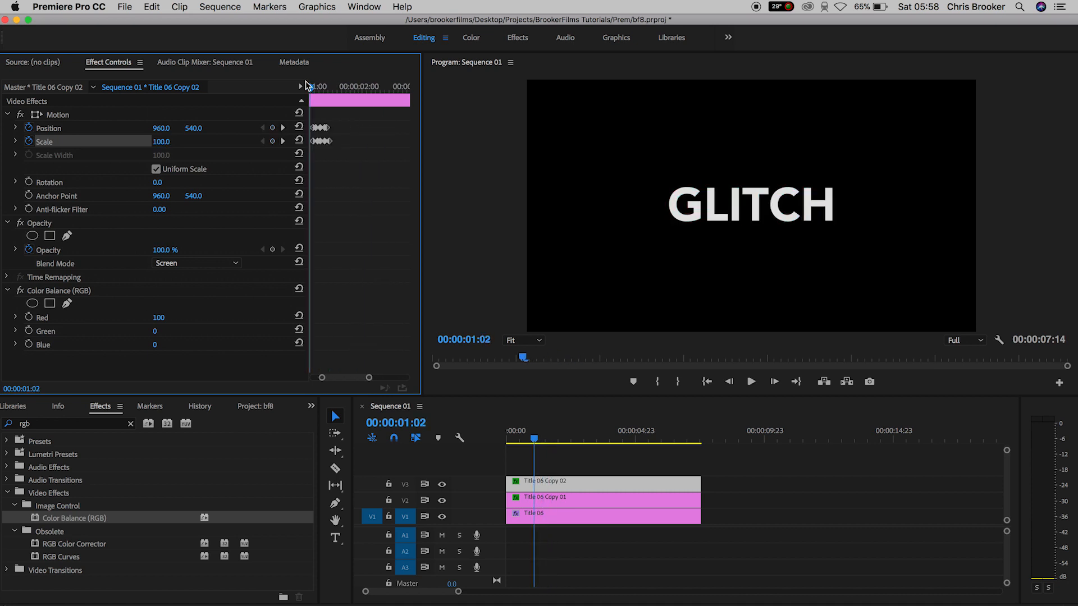
mouse_move(294, 97)
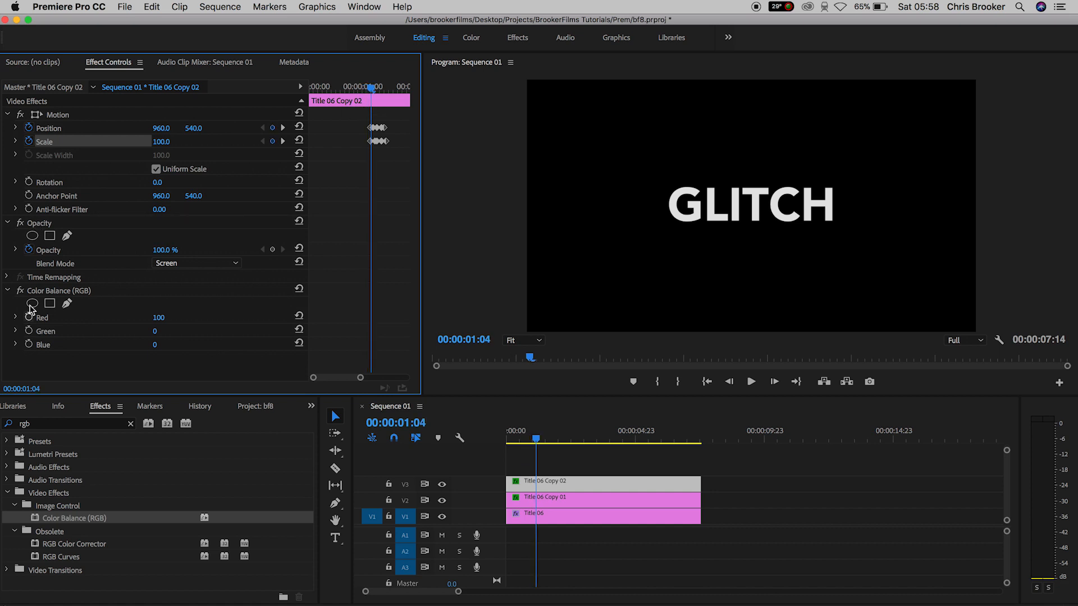
mouse_move(37, 223)
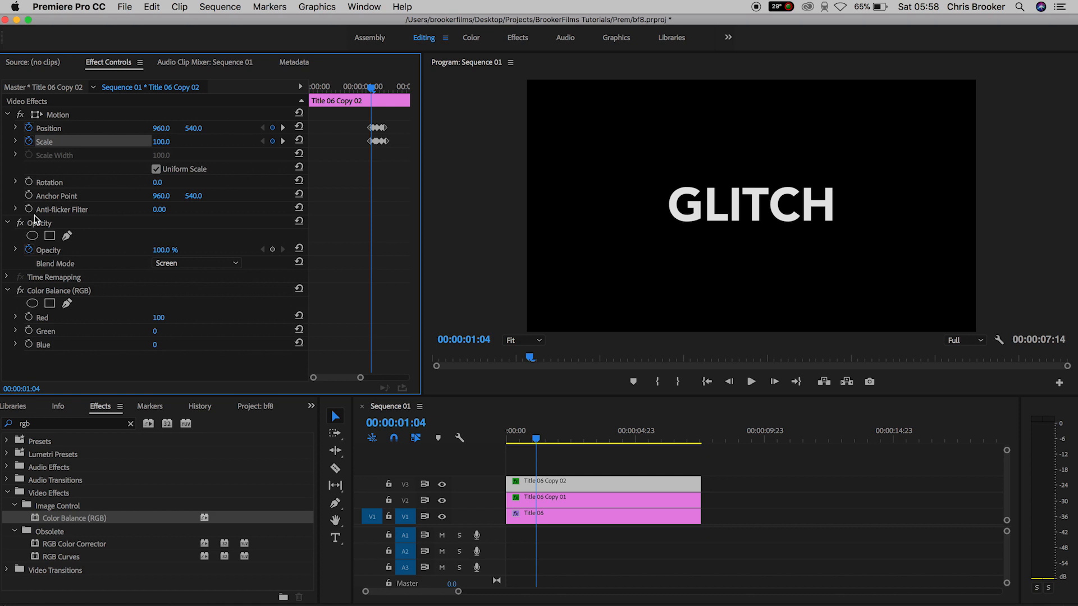
mouse_move(27, 202)
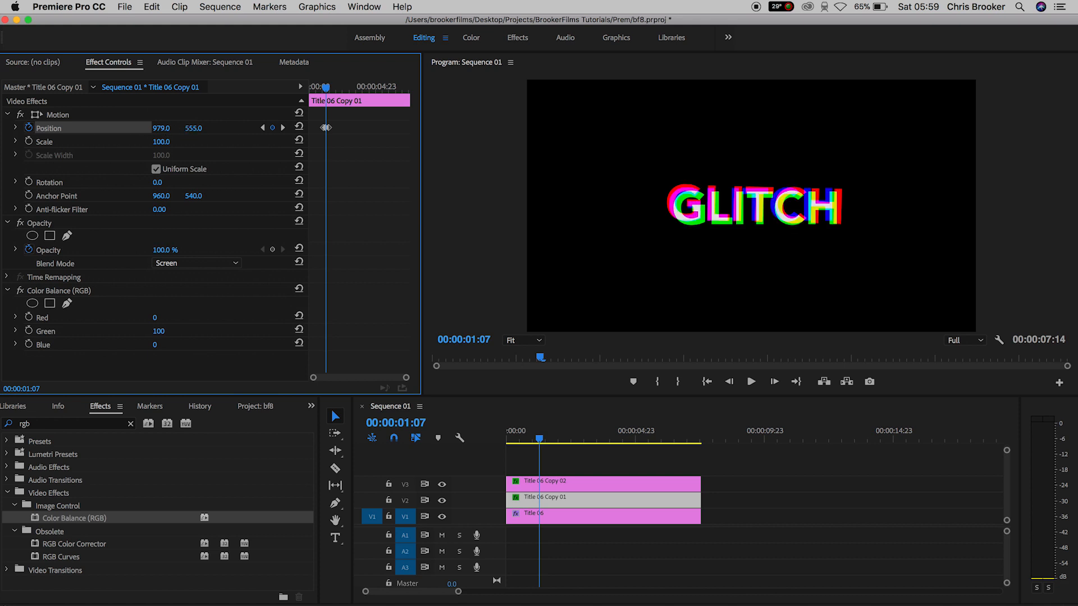
Step: Preview the glitch effect in the Program Monitor, then stop playback
click(752, 381)
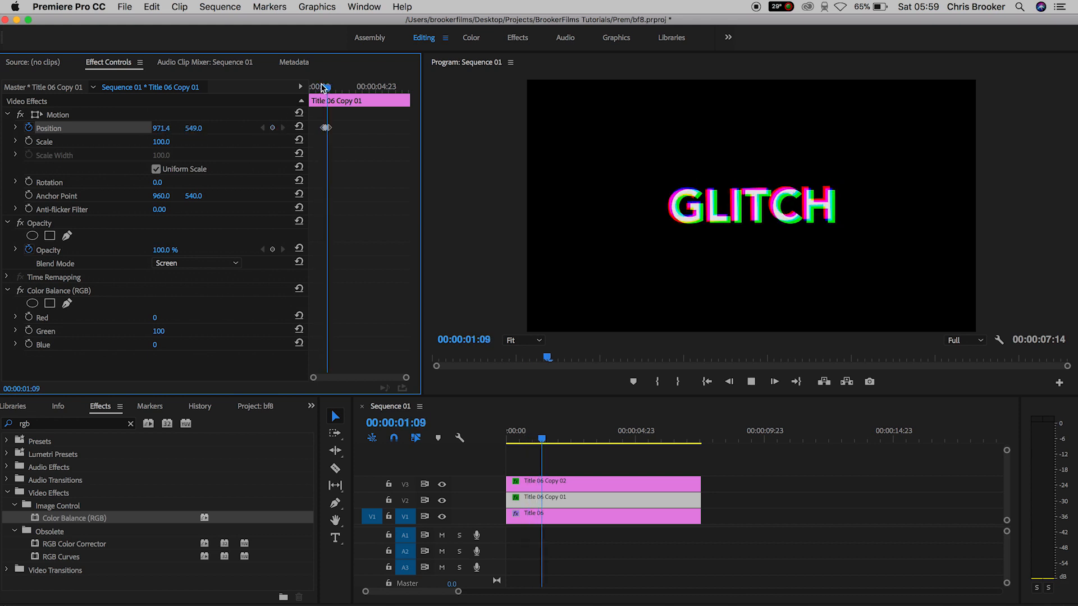
click(527, 439)
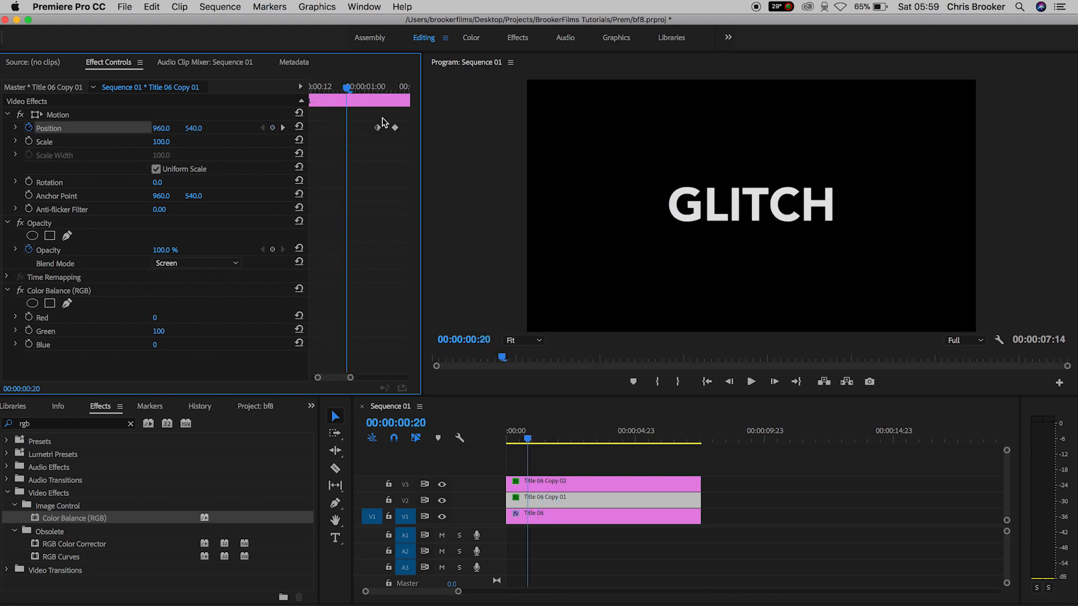